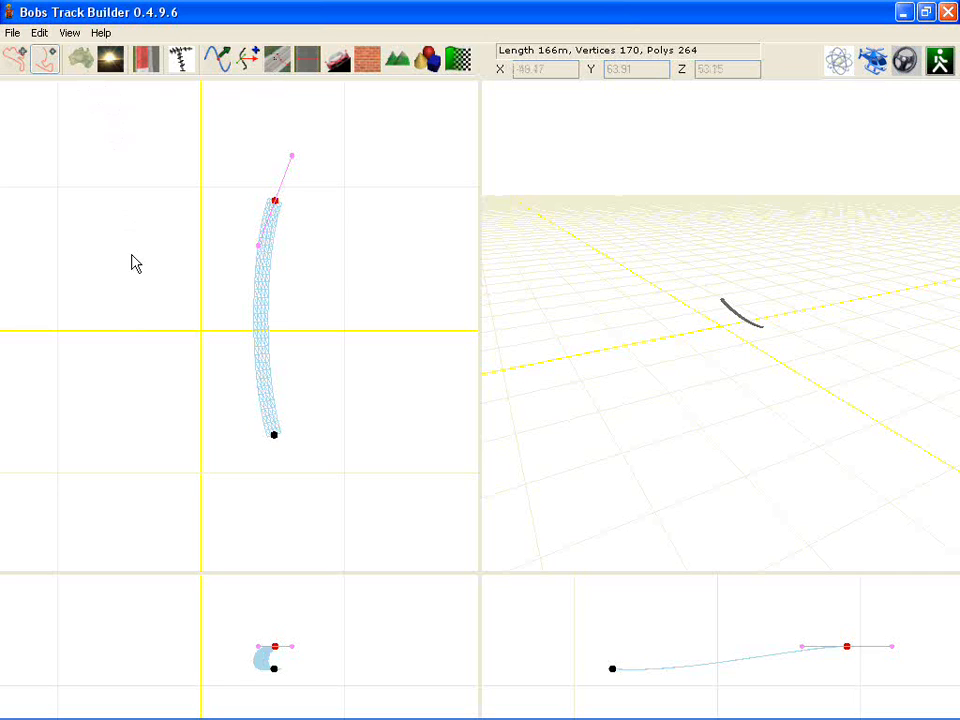
pyautogui.moveTo(242, 318)
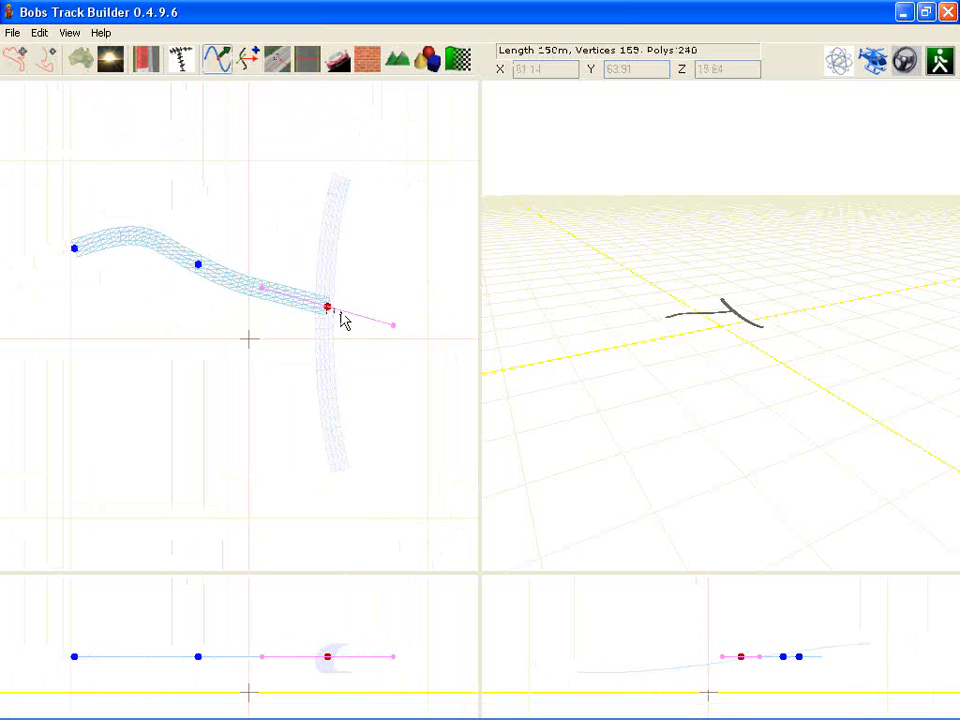
# Drag the second road's end node onto the first road's centre line in the top view
pyautogui.moveTo(392, 324); pyautogui.dragTo(372, 344)
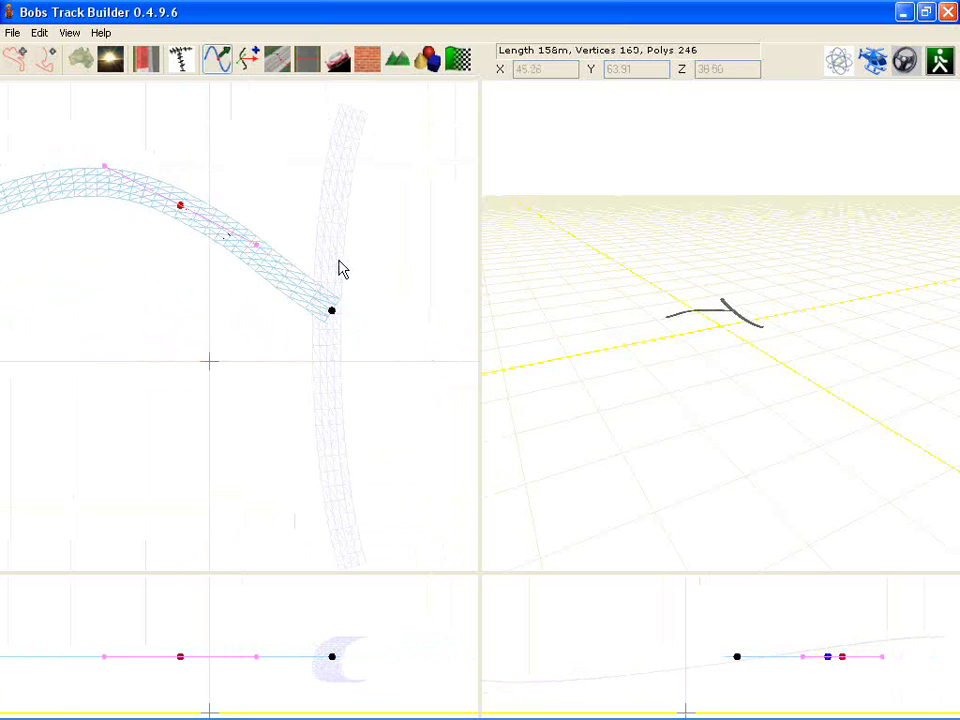
pyautogui.moveTo(720, 370)
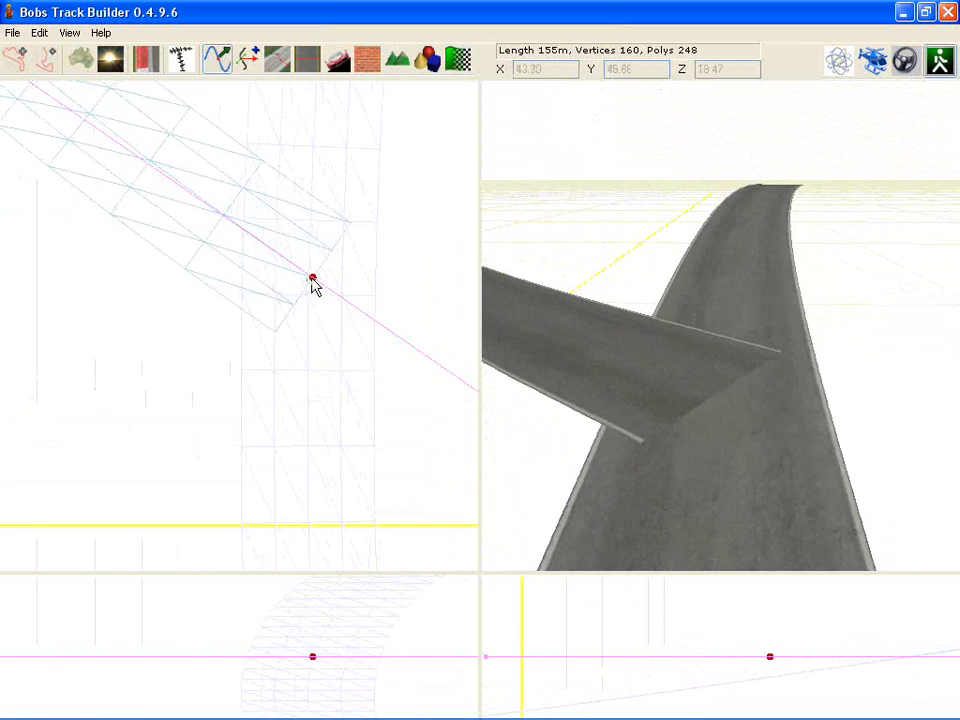
# Nudge the side road's end node so the branch overlaps the main road's surface cleanly
pyautogui.moveTo(312, 280); pyautogui.dragTo(284, 264)
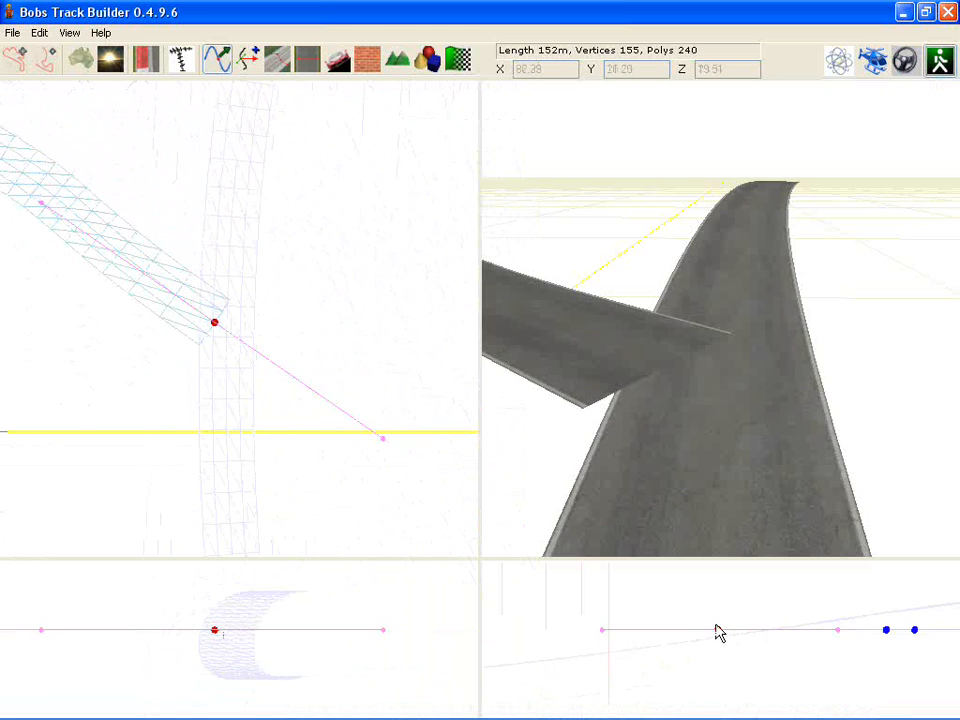
# Select the side road's junction control point and bring up its Surface properties
pyautogui.click(718, 632)
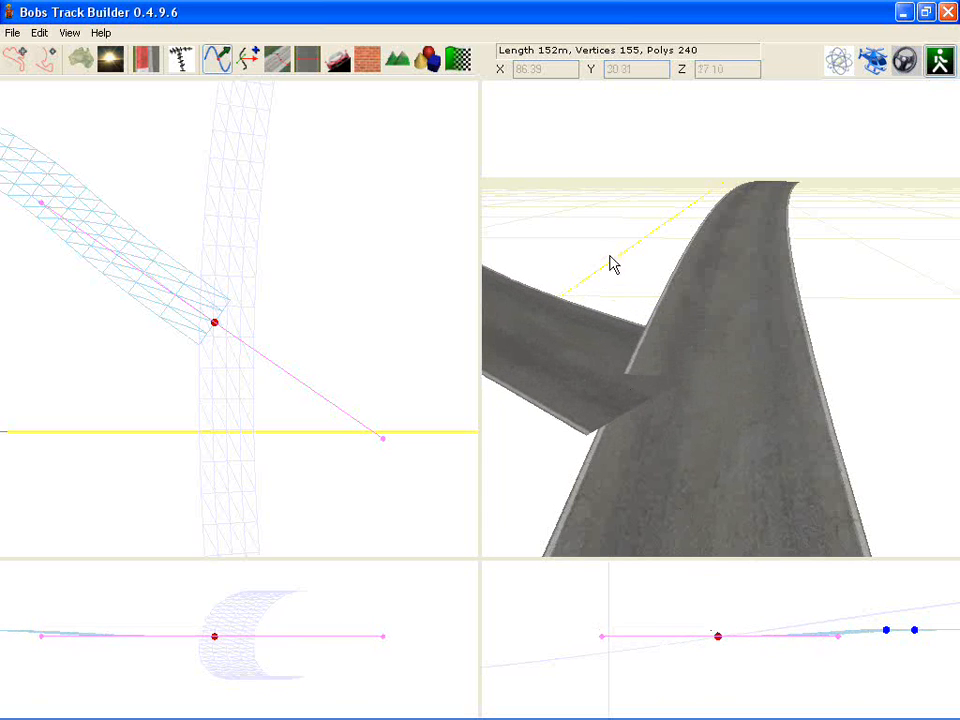
pyautogui.moveTo(620, 388)
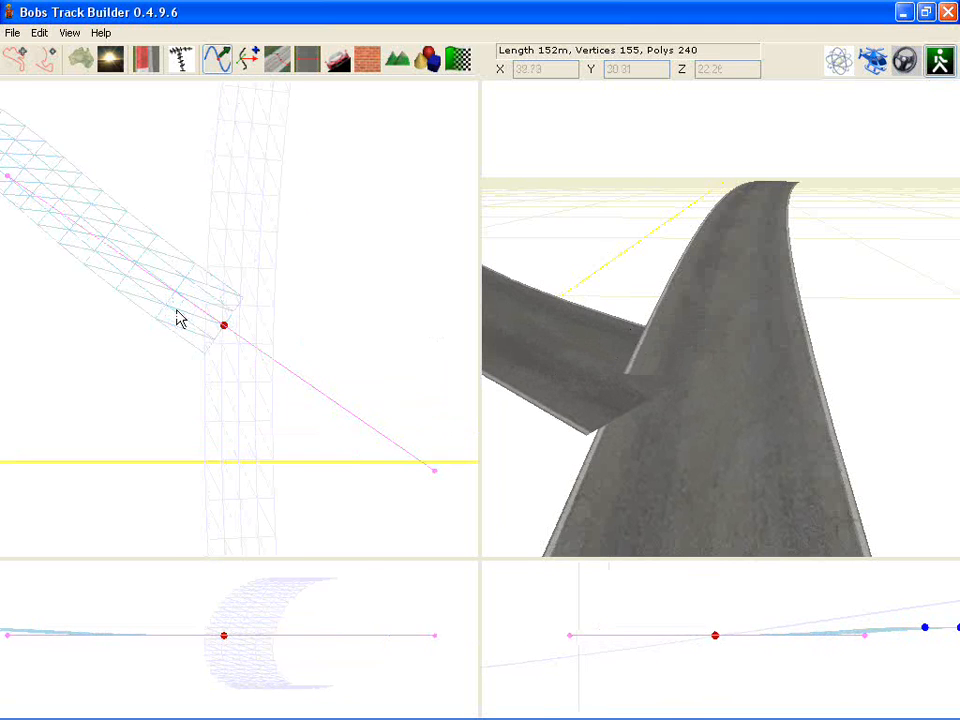
pyautogui.click(278, 58)
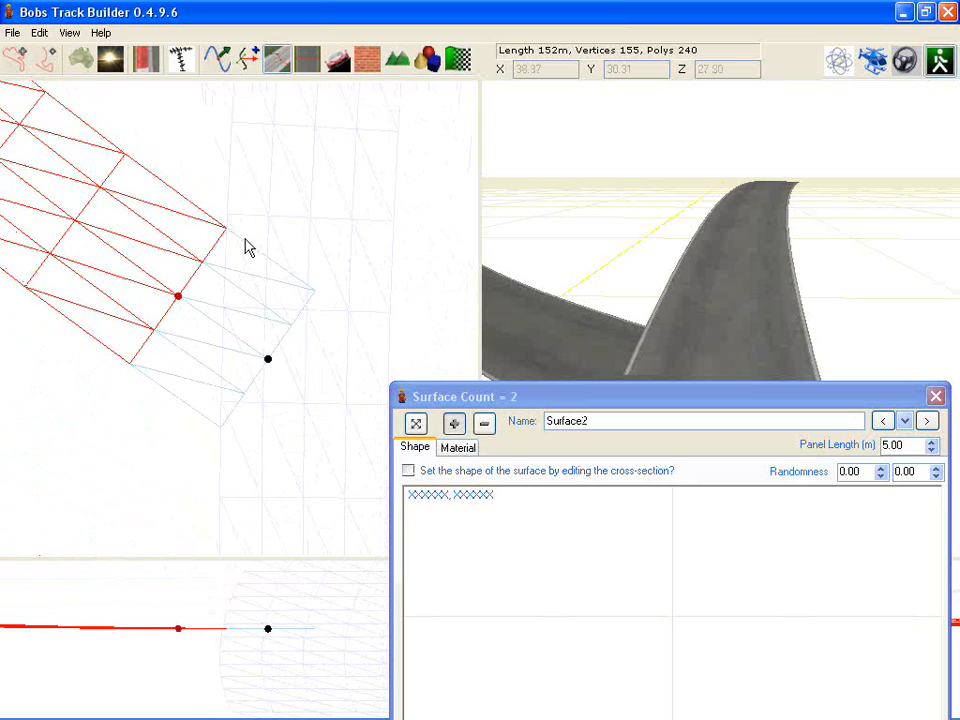
# Enable cross-section shaping for the new Surface1 patch at the junction section
pyautogui.click(408, 470)
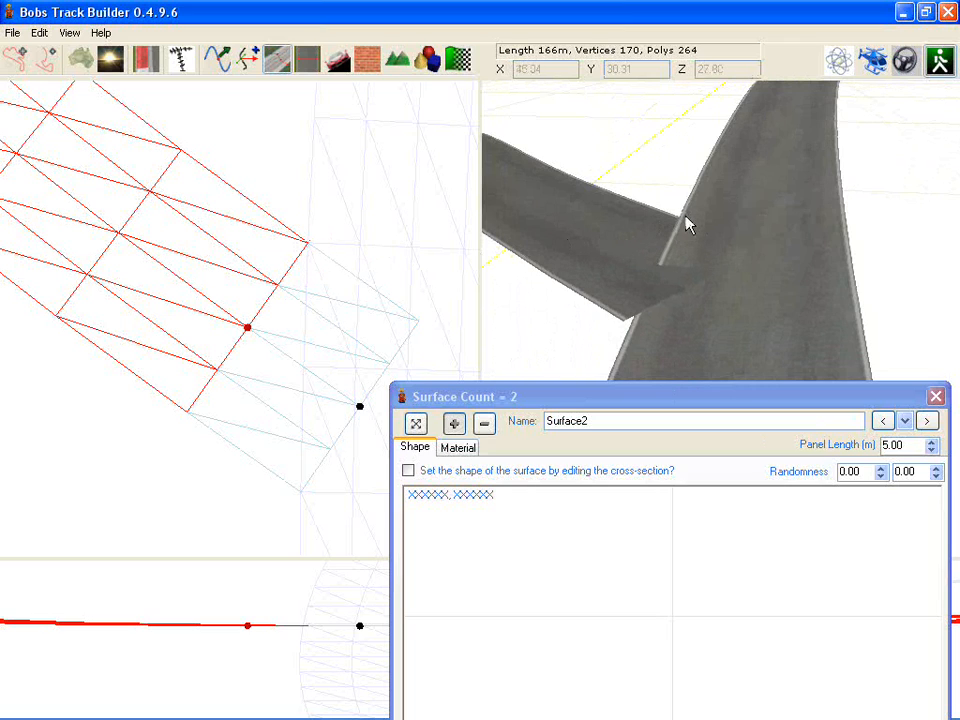
pyautogui.moveTo(676, 220)
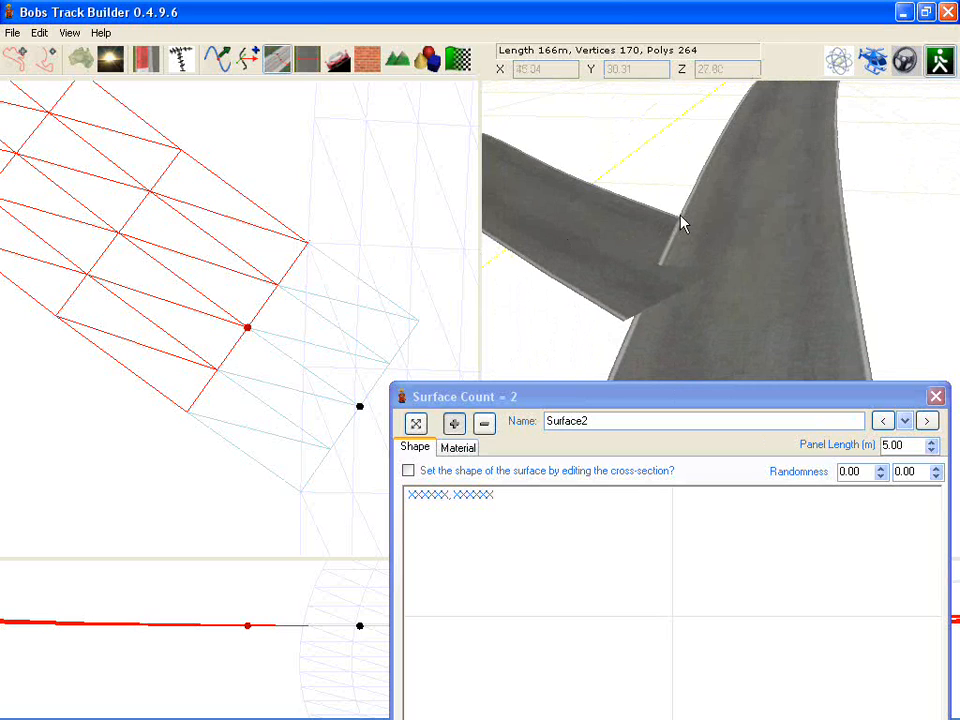
pyautogui.moveTo(664, 232)
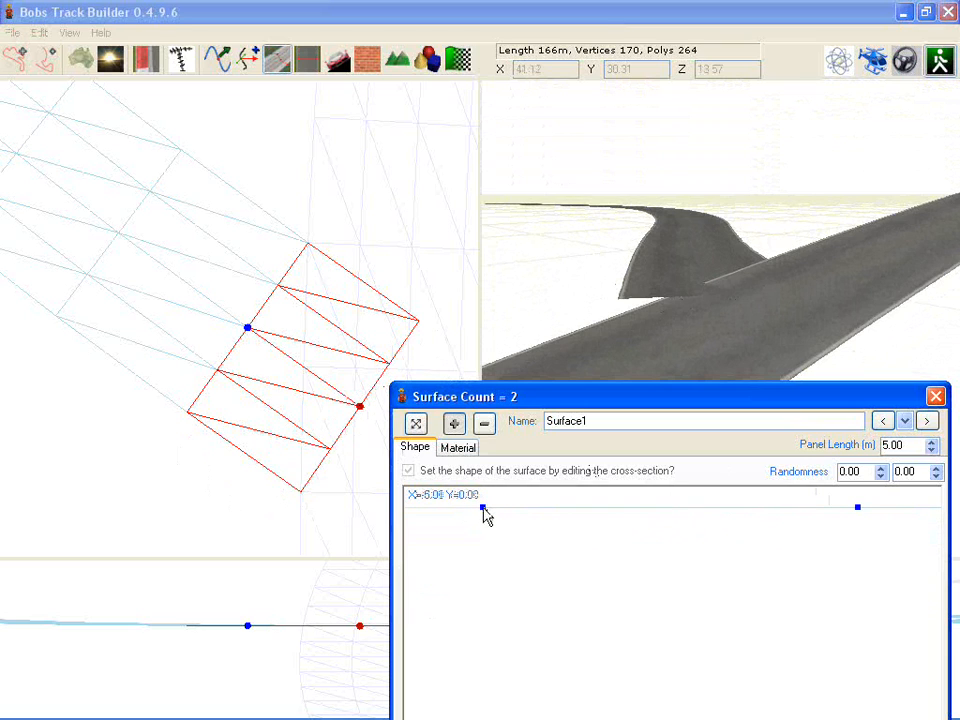
# Lower Surface1's left edge, add a middle point, and drop the inner and right points into a slope
pyautogui.moveTo(486, 508); pyautogui.dragTo(488, 608)
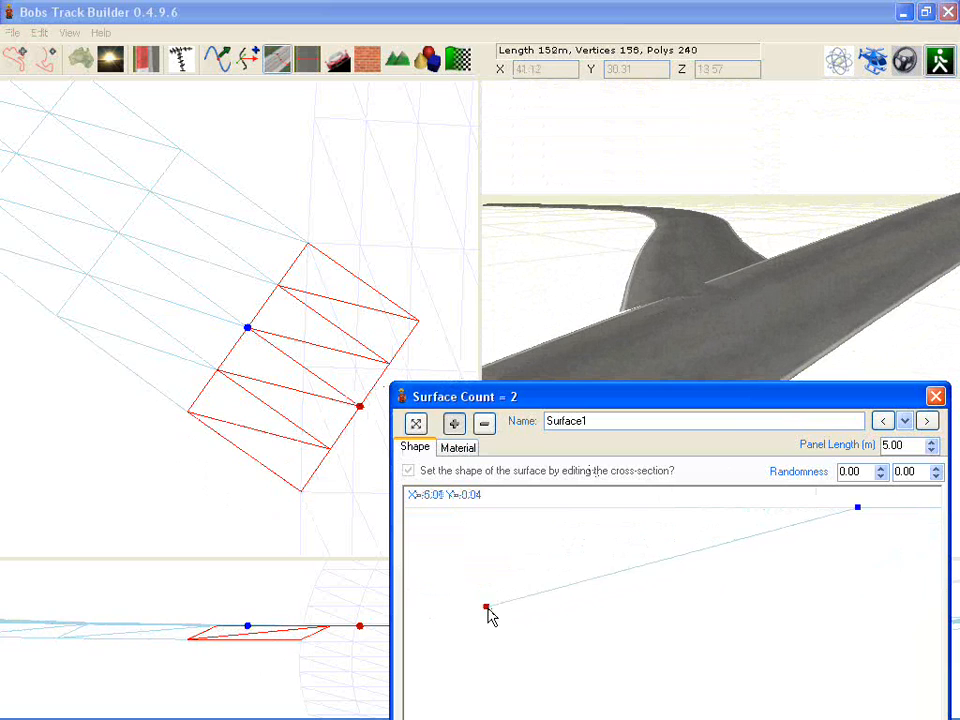
pyautogui.moveTo(488, 608); pyautogui.dragTo(492, 616)
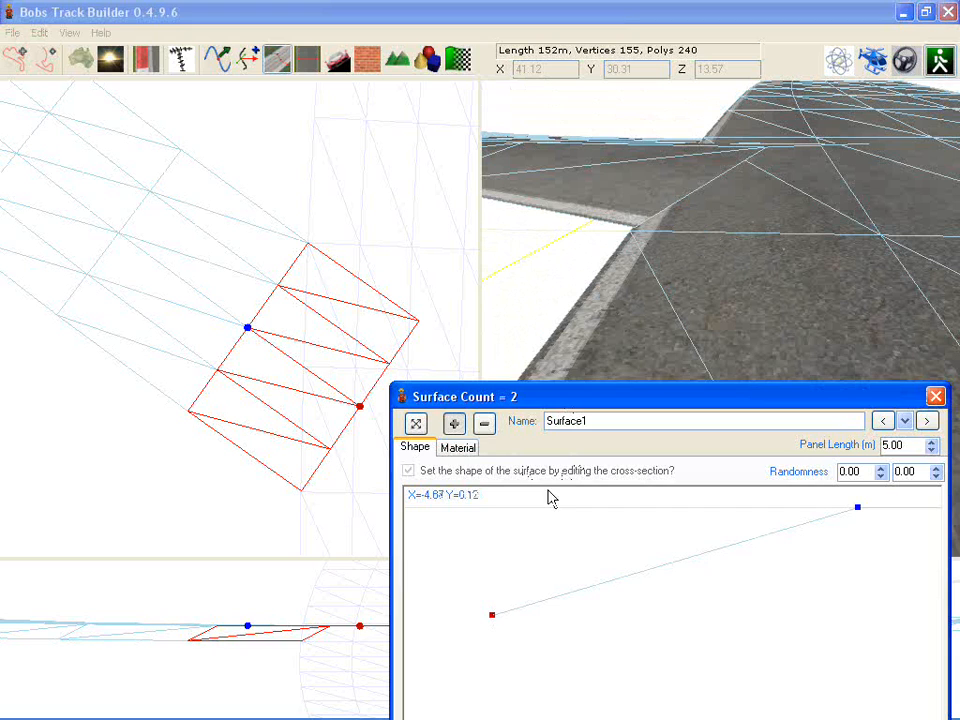
pyautogui.moveTo(492, 612); pyautogui.dragTo(492, 624)
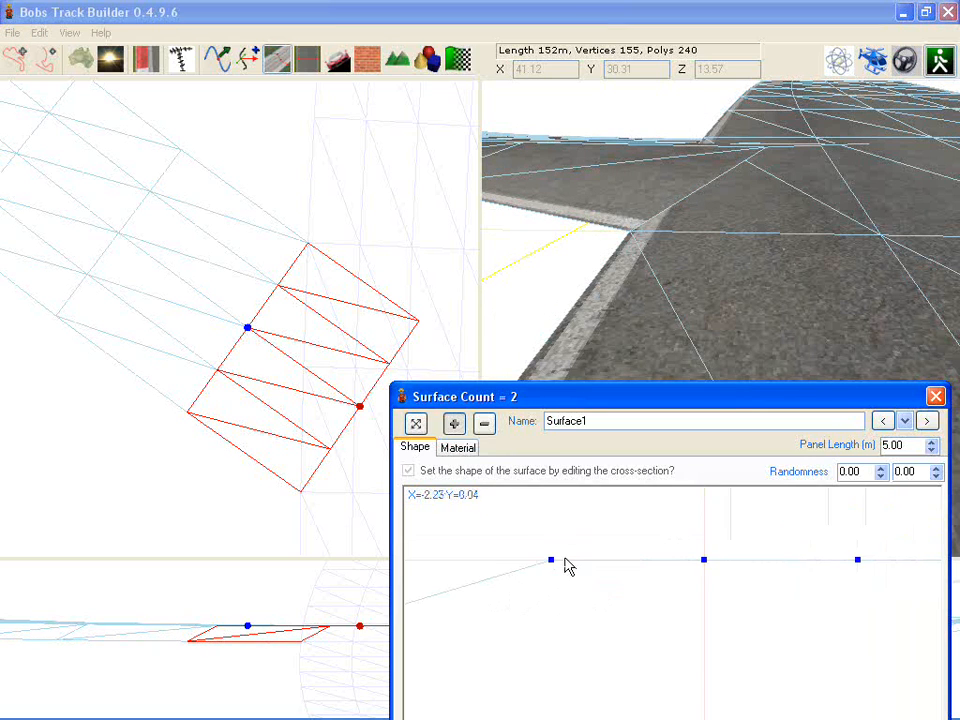
pyautogui.moveTo(550, 558); pyautogui.dragTo(550, 584)
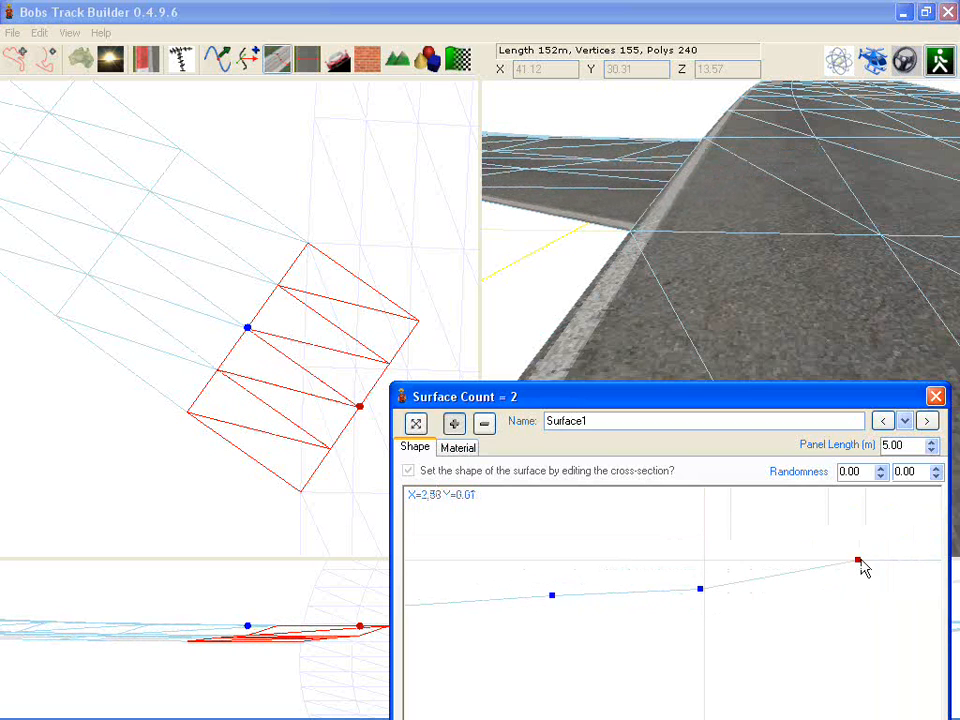
pyautogui.moveTo(858, 562); pyautogui.dragTo(856, 580)
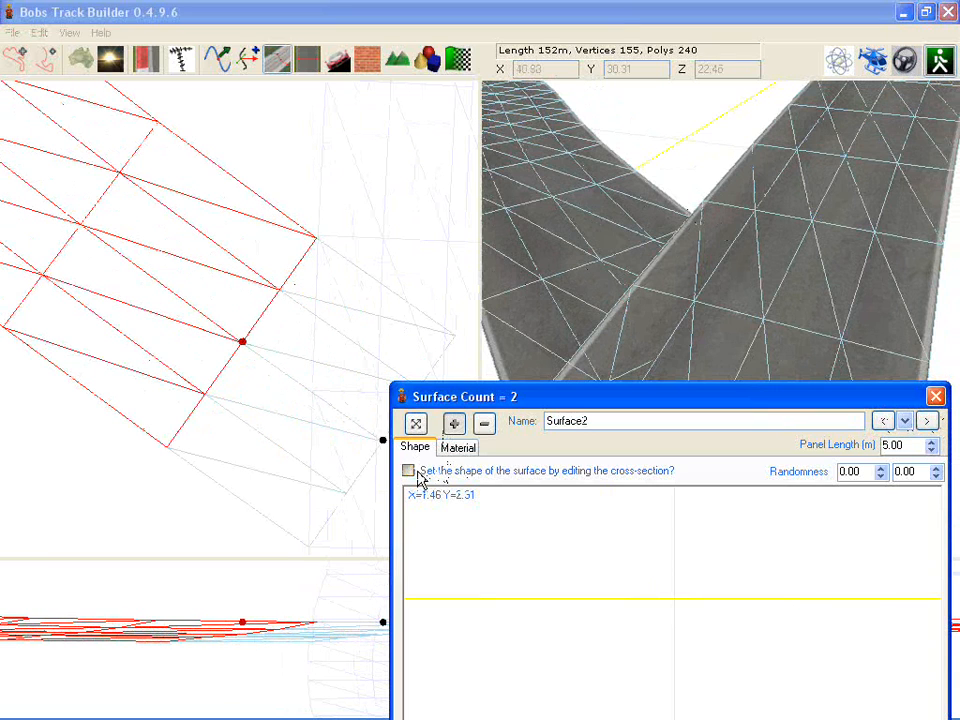
# Enable shaping for Surface2 and drag its profile points into an even rising slope
pyautogui.click(408, 470)
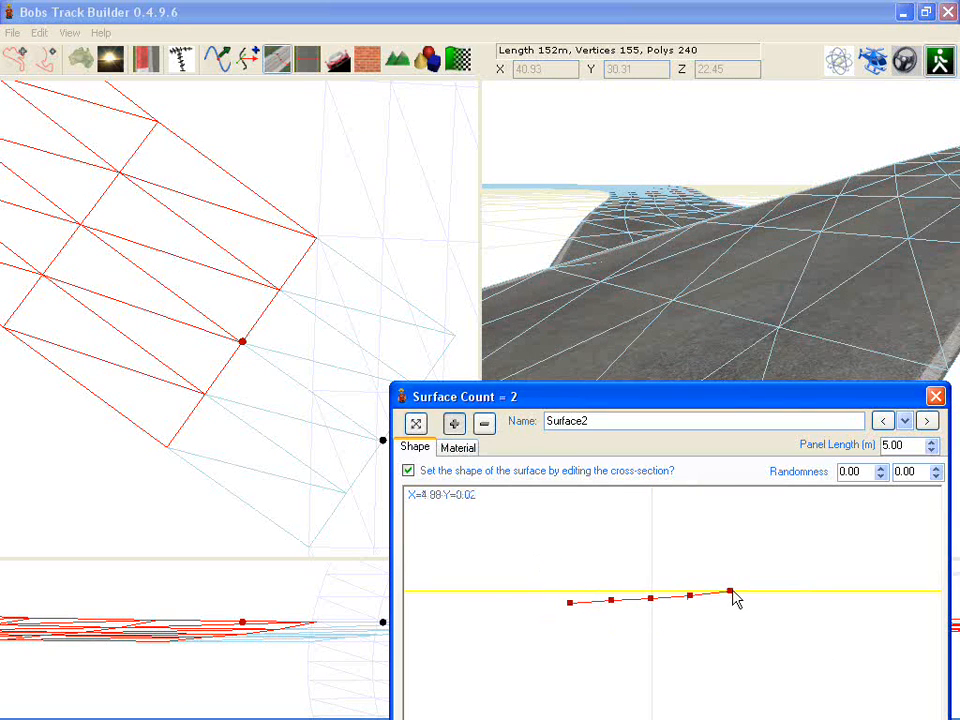
pyautogui.moveTo(728, 592); pyautogui.dragTo(728, 576)
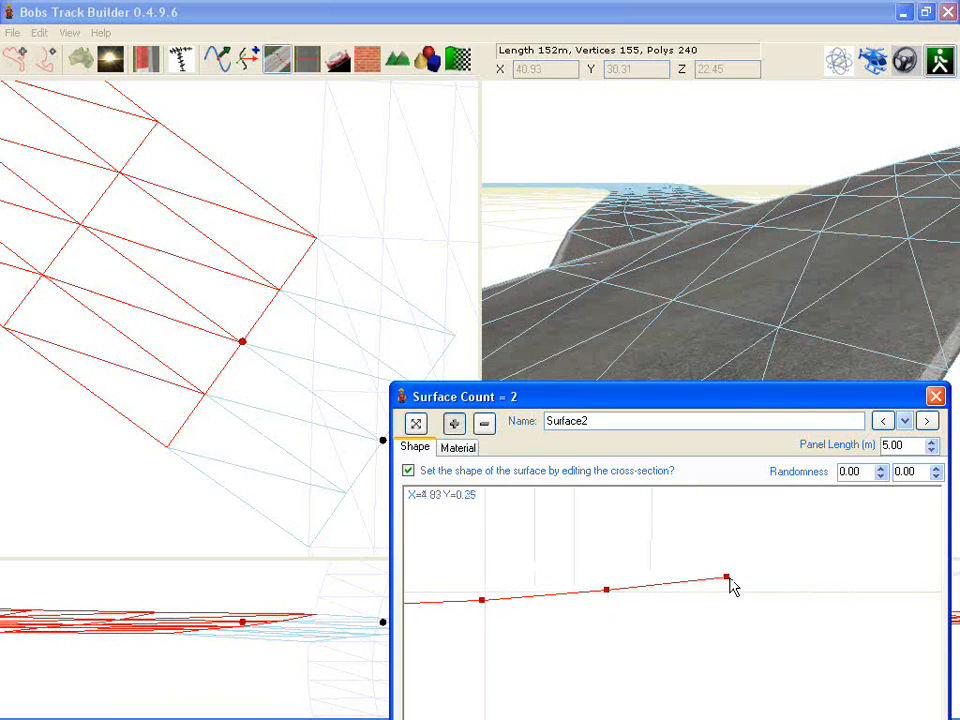
pyautogui.moveTo(724, 576); pyautogui.dragTo(724, 572)
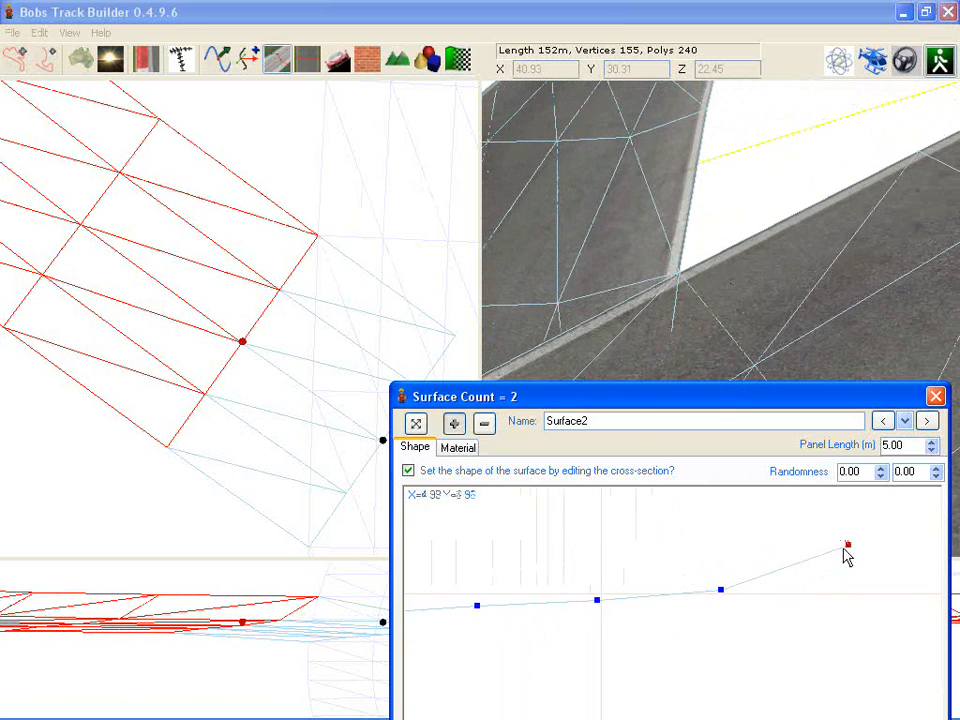
pyautogui.moveTo(848, 544); pyautogui.dragTo(704, 572)
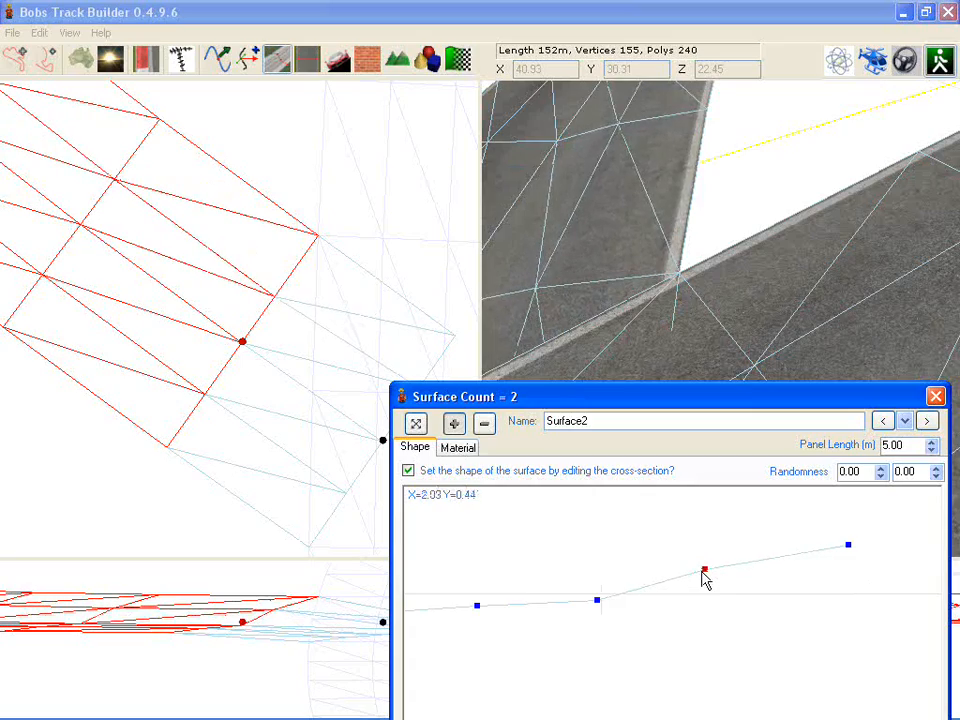
pyautogui.moveTo(704, 550); pyautogui.dragTo(704, 568)
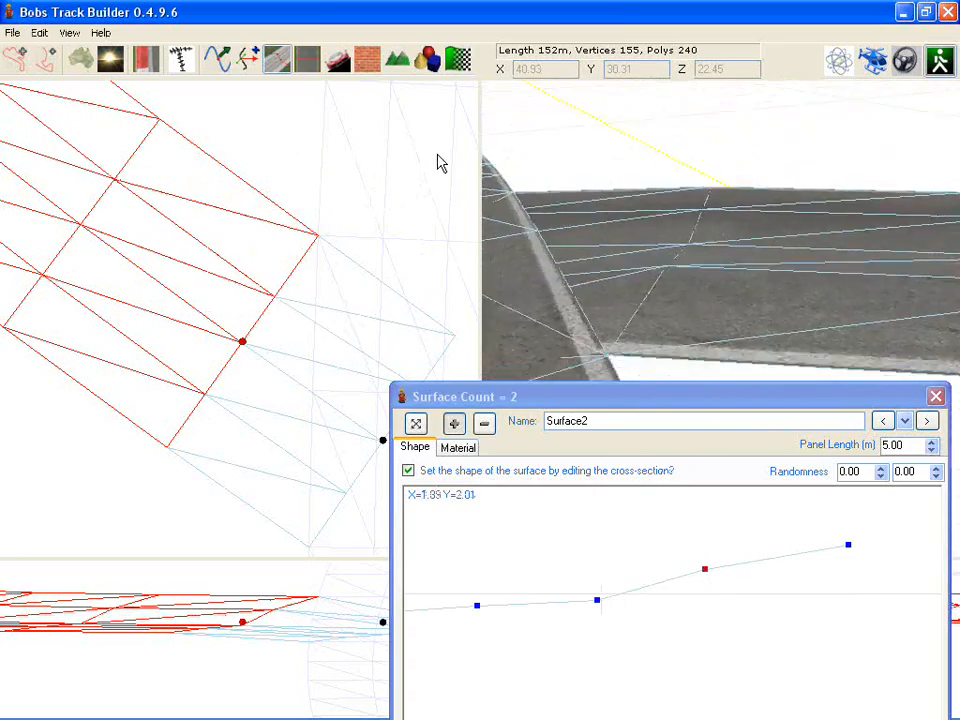
pyautogui.moveTo(596, 600); pyautogui.dragTo(596, 604)
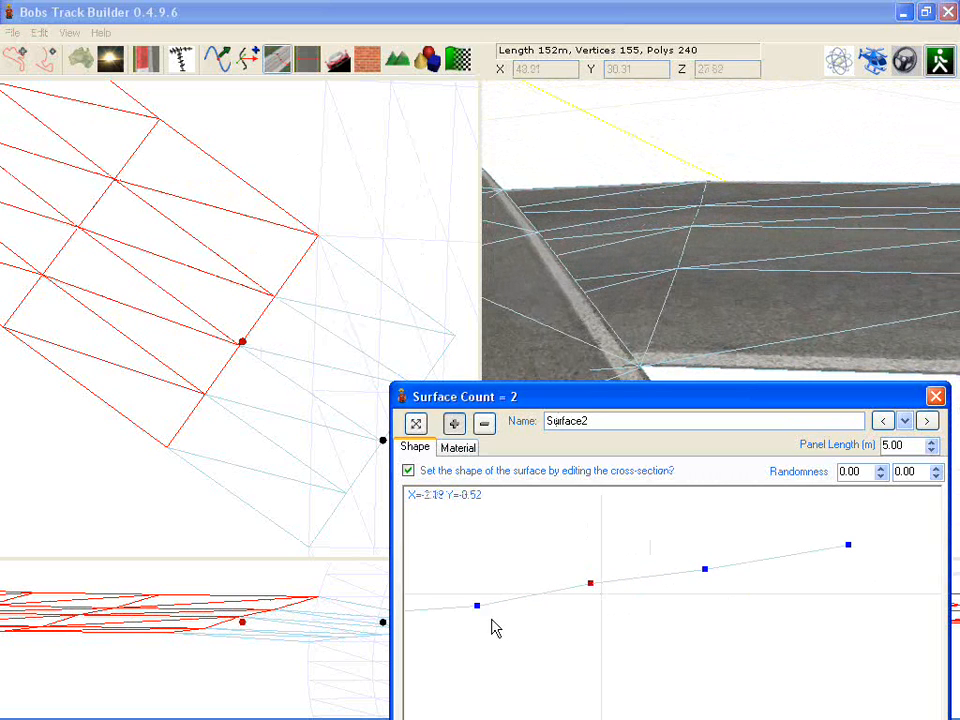
pyautogui.moveTo(476, 604); pyautogui.dragTo(470, 596)
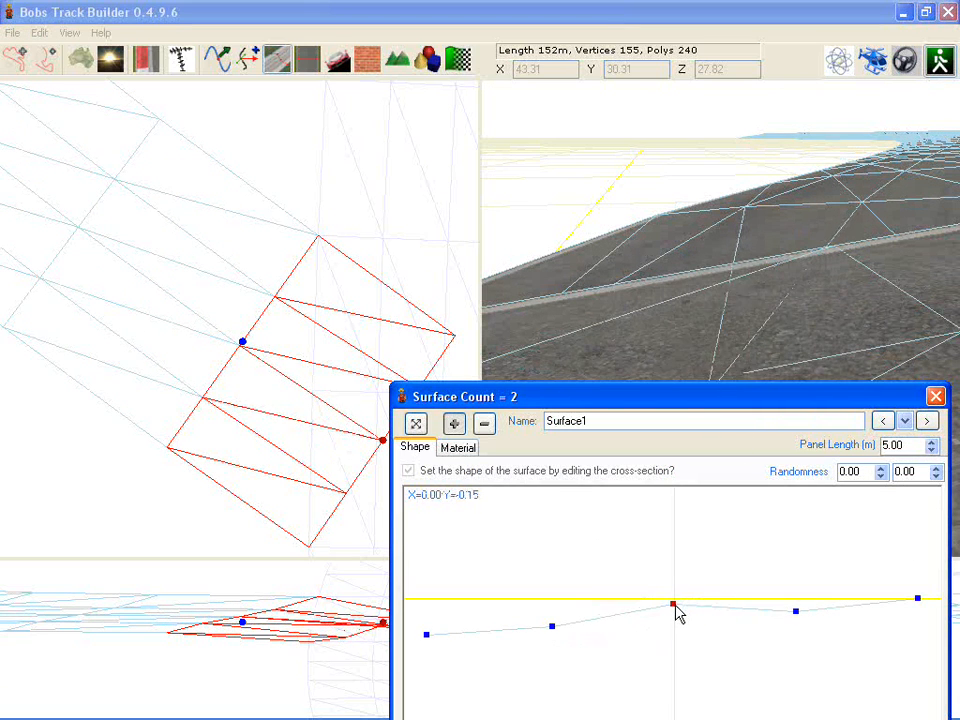
# Settle Surface1's middle and outer profile points onto the yellow guide line, then advance to Surface2
pyautogui.moveTo(672, 608); pyautogui.dragTo(672, 612)
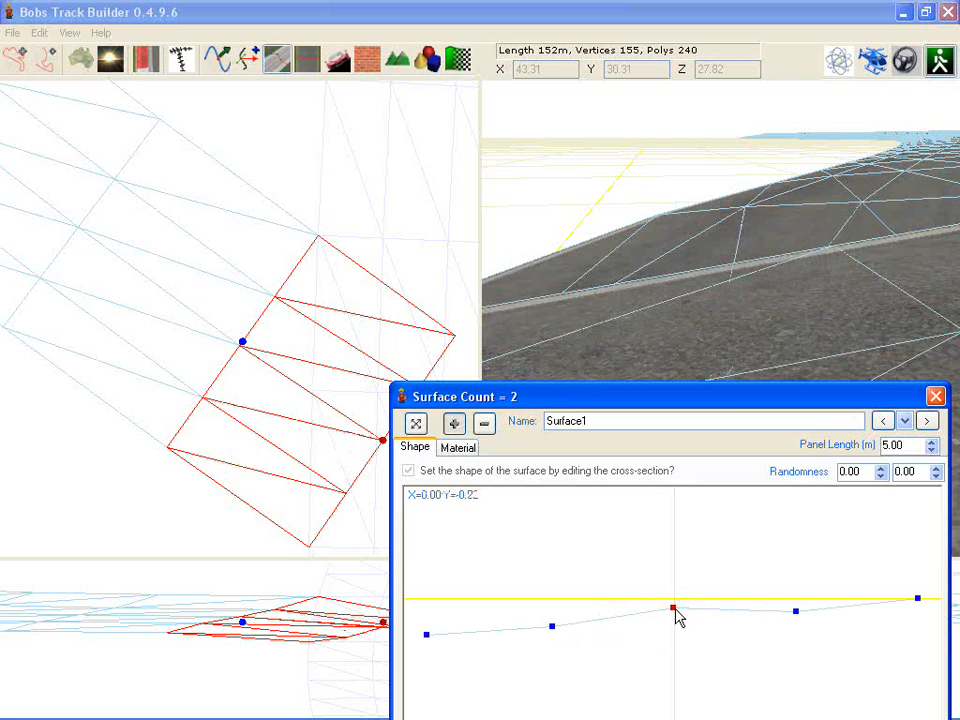
pyautogui.moveTo(672, 610); pyautogui.dragTo(552, 620)
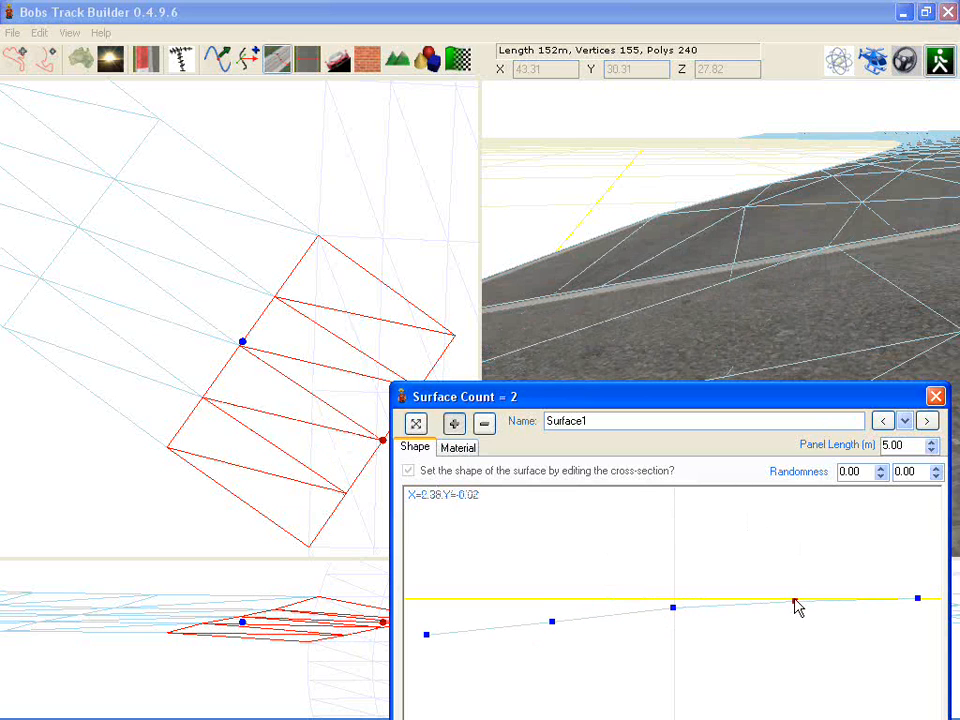
pyautogui.moveTo(796, 604); pyautogui.dragTo(790, 596)
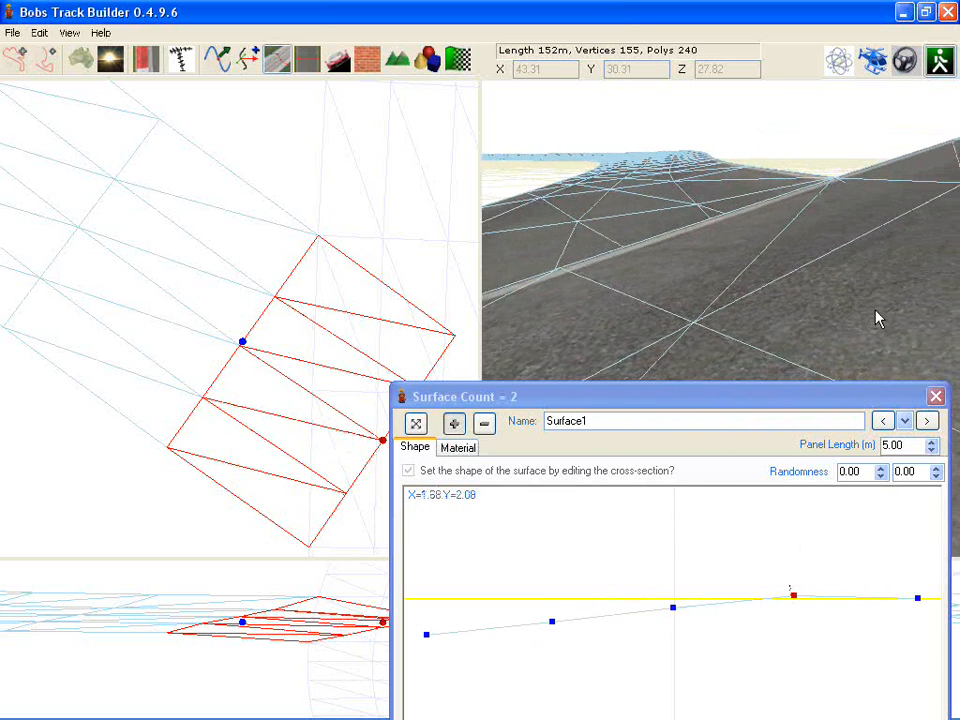
pyautogui.moveTo(790, 596); pyautogui.dragTo(792, 596)
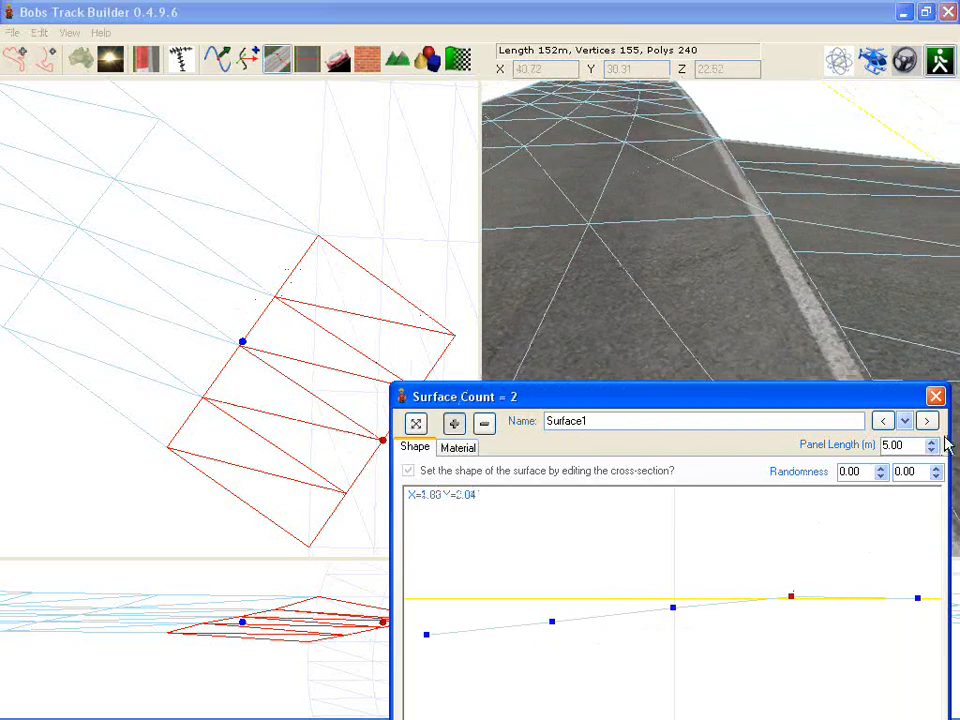
pyautogui.click(926, 420)
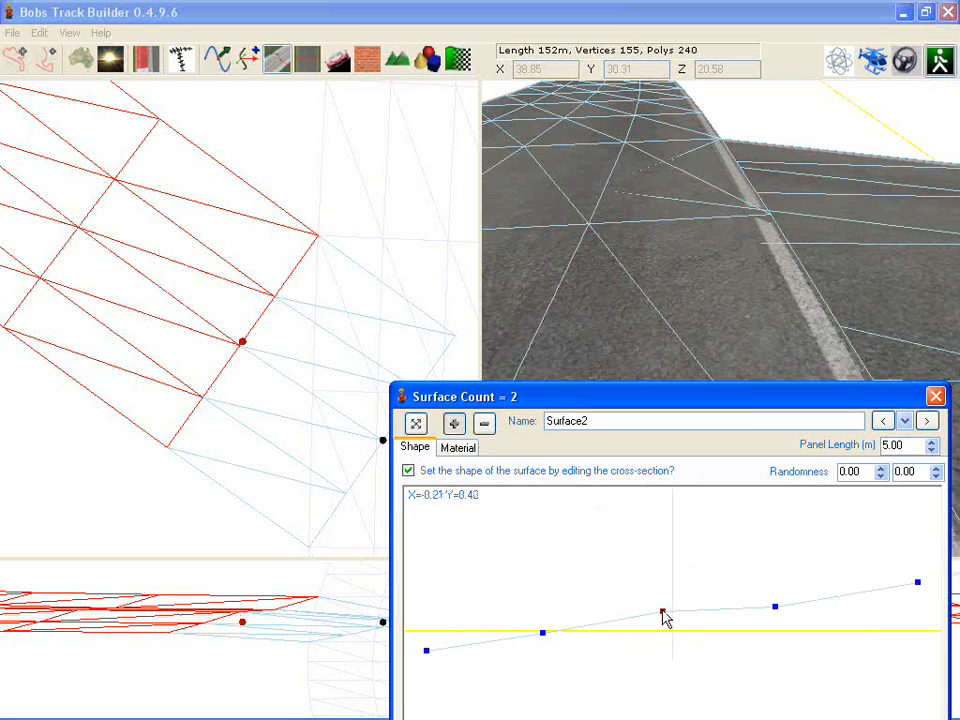
# Shift Surface2's middle profile points so its slope lines up with the adjoining road
pyautogui.moveTo(664, 612); pyautogui.dragTo(776, 604)
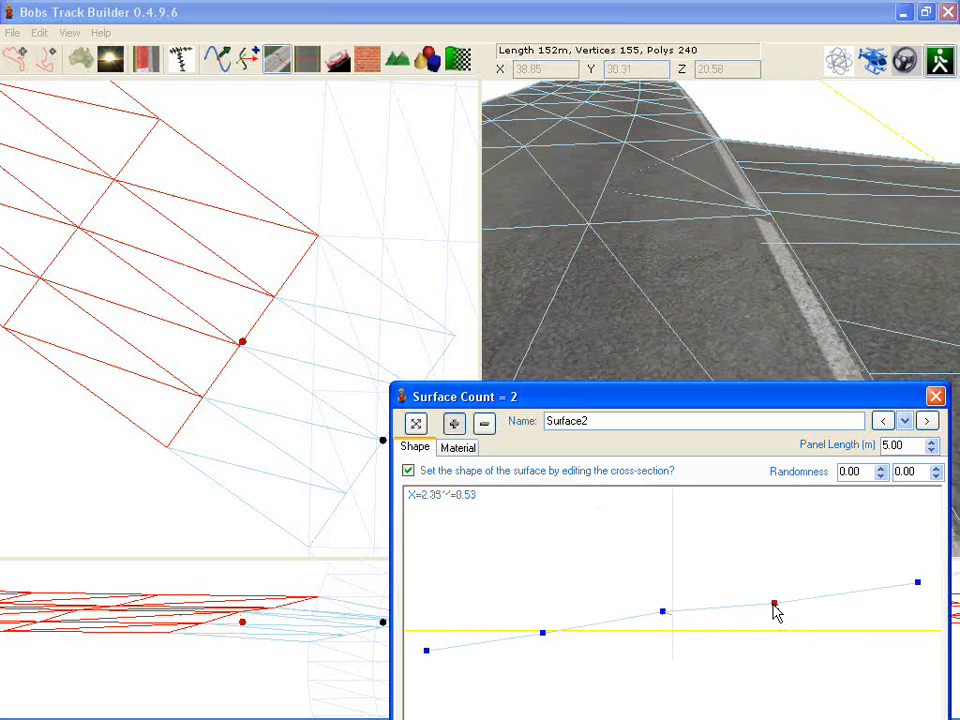
pyautogui.moveTo(776, 608); pyautogui.dragTo(776, 604)
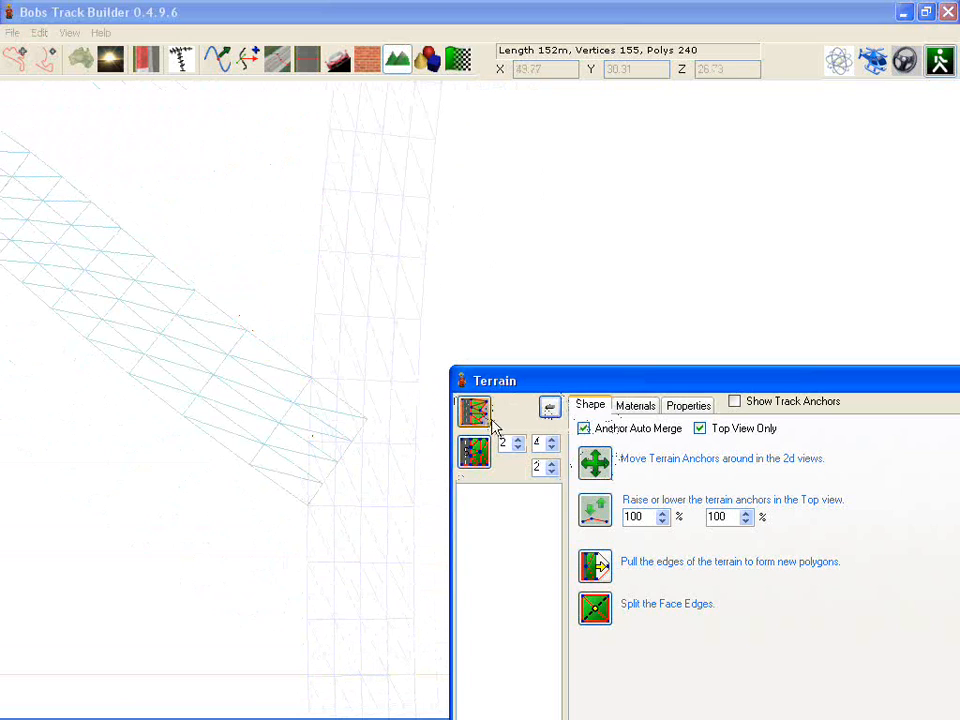
# Add a new terrain area and stretch its outline across the gap beside the road
pyautogui.click(474, 412)
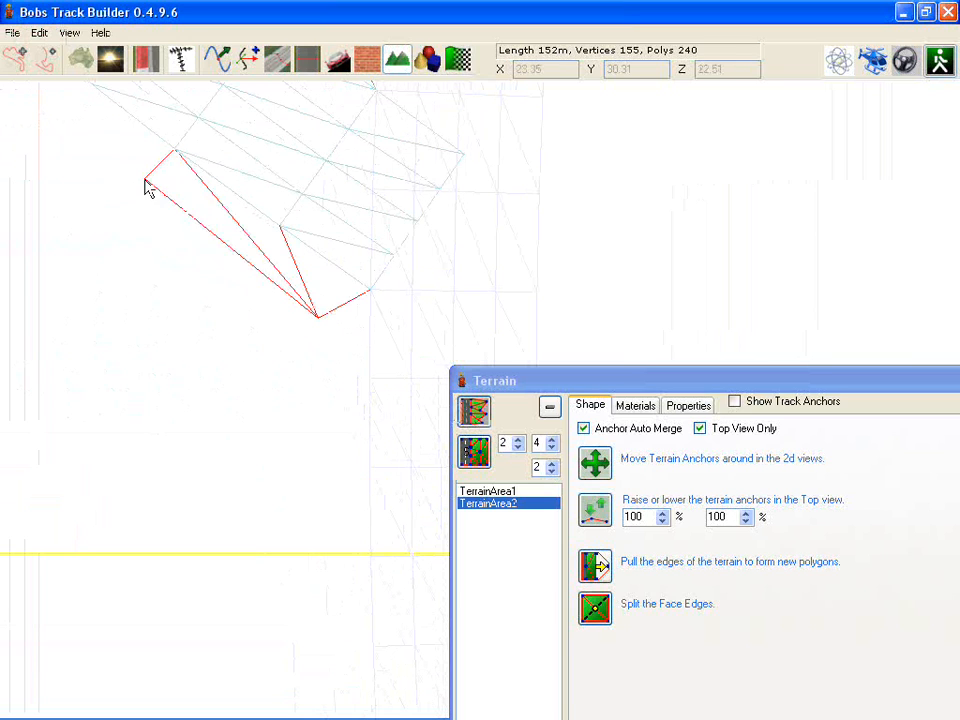
pyautogui.moveTo(144, 188); pyautogui.dragTo(320, 320)
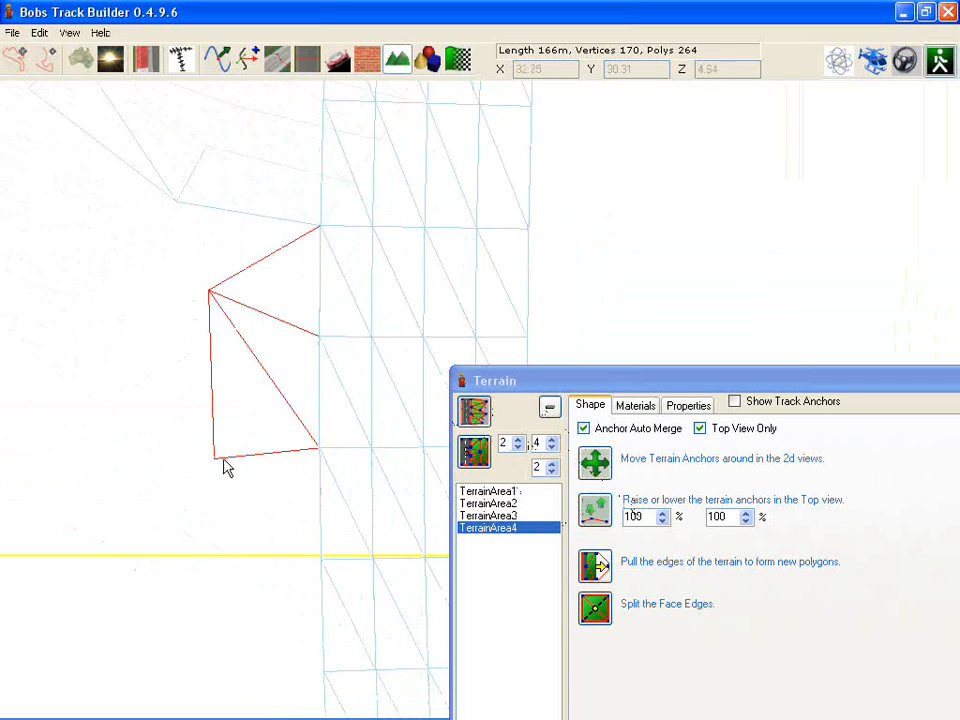
# Drag the newest terrain area's edge up against the road in the top view
pyautogui.moveTo(224, 464); pyautogui.dragTo(190, 244)
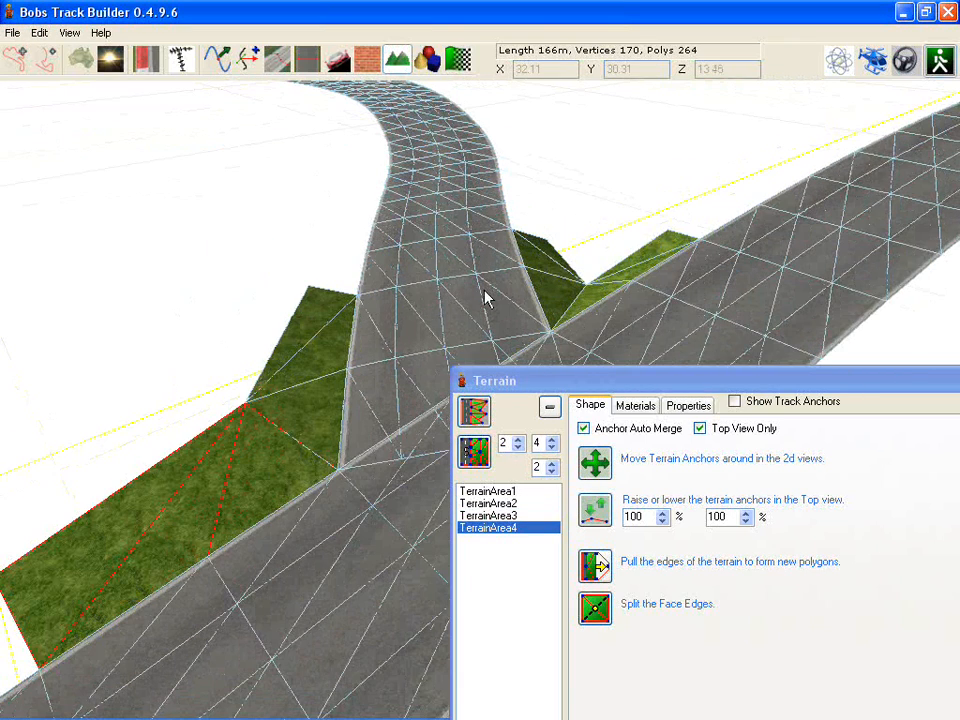
pyautogui.moveTo(364, 344)
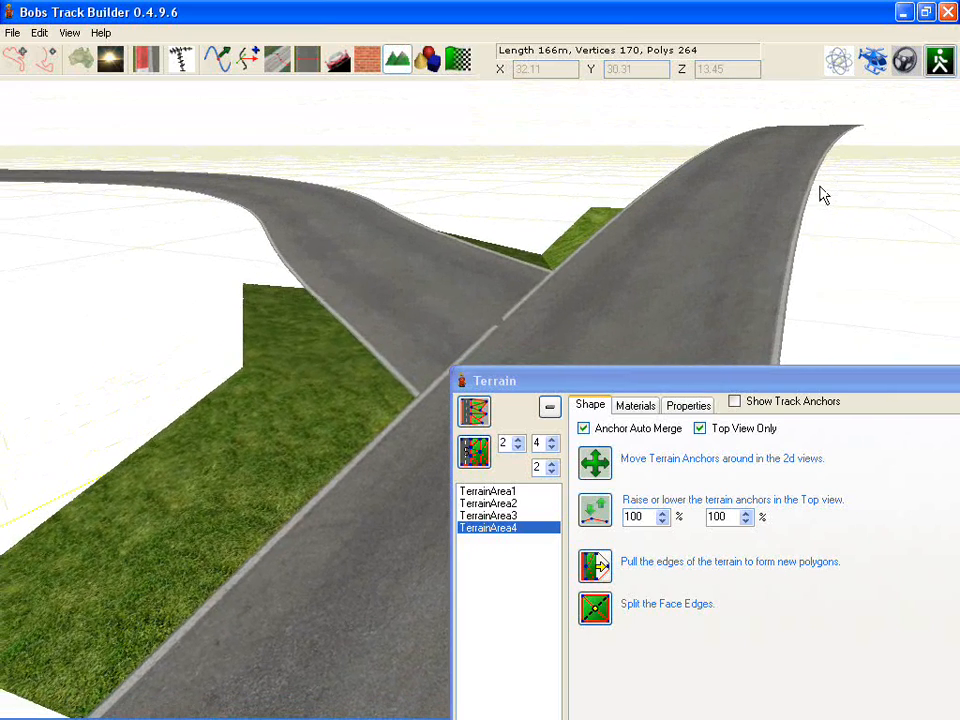
pyautogui.moveTo(556, 318)
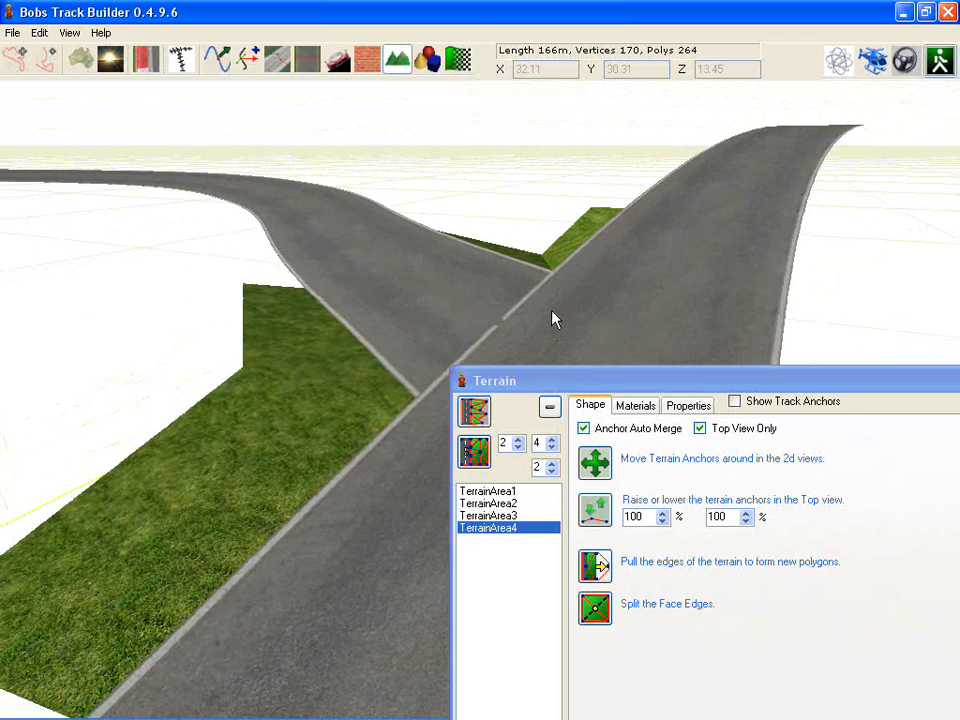